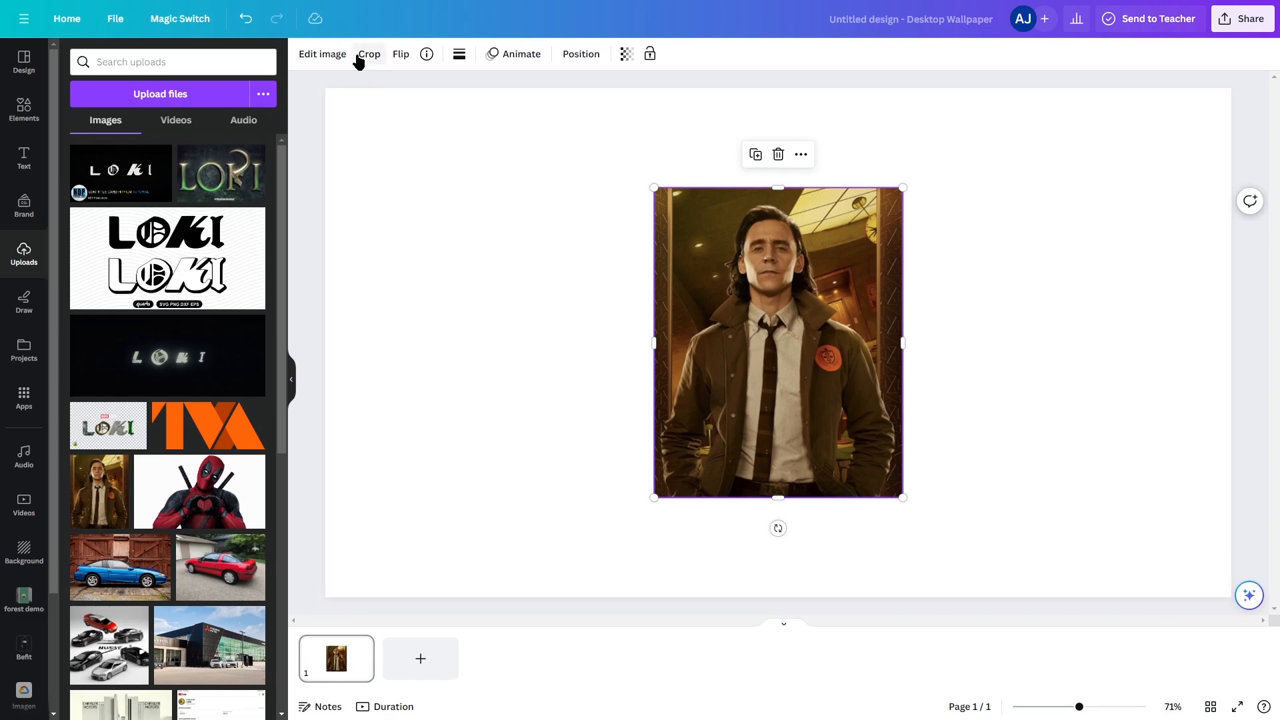
Step: Remove the photo's background with BG Remover and resize the Loki cutout
click(321, 54)
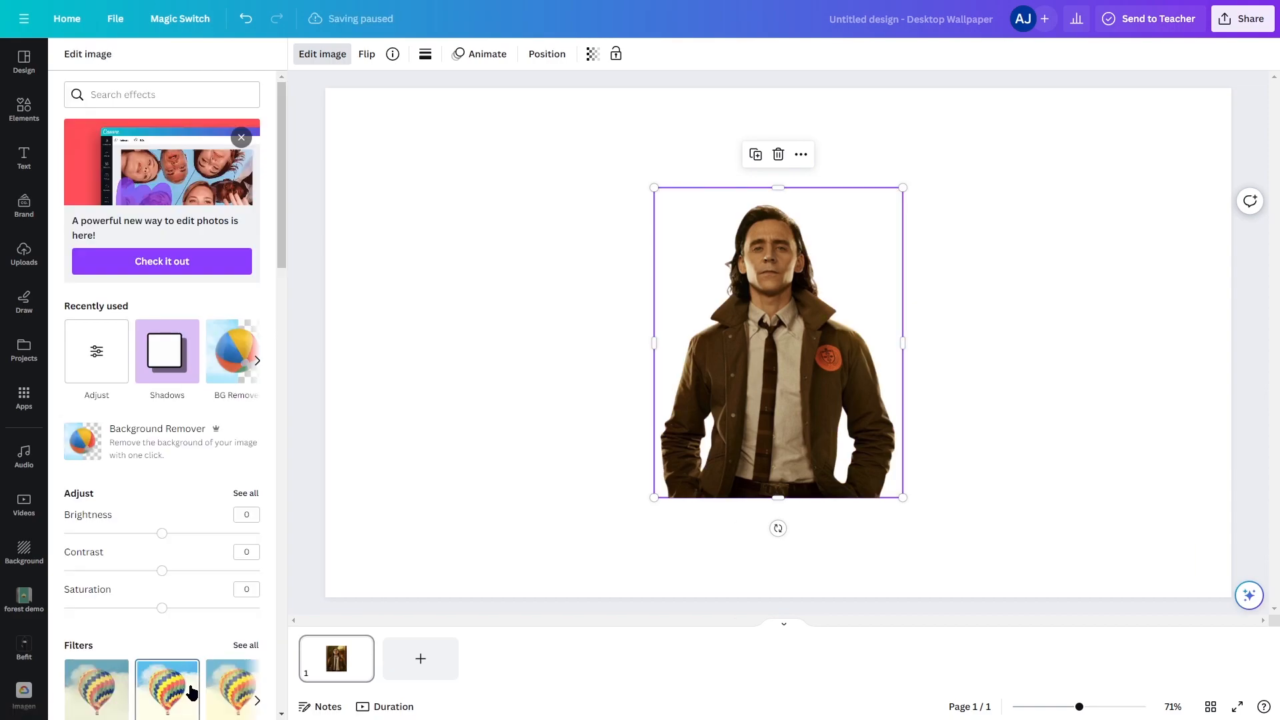
click(24, 255)
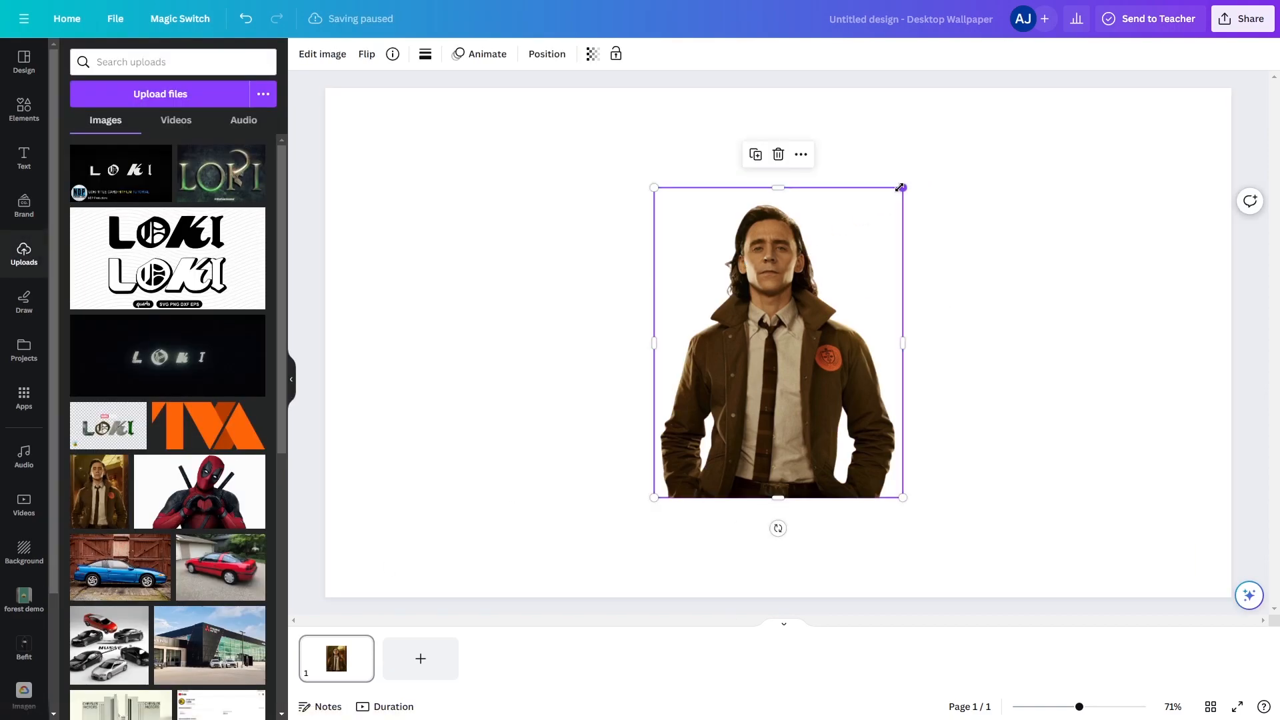
drag(901, 186, 913, 174)
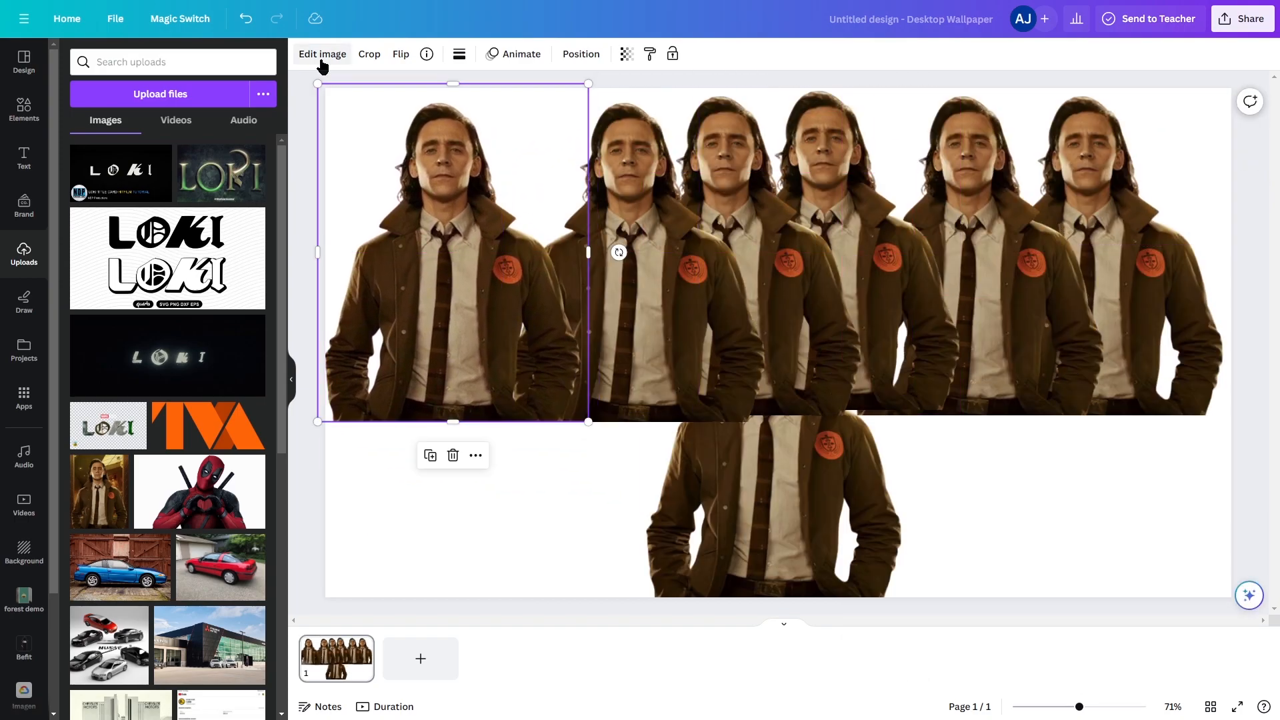
Step: Tint the leftmost Loki copy green duotone with a dark green shadow, and the second copy purple
click(321, 54)
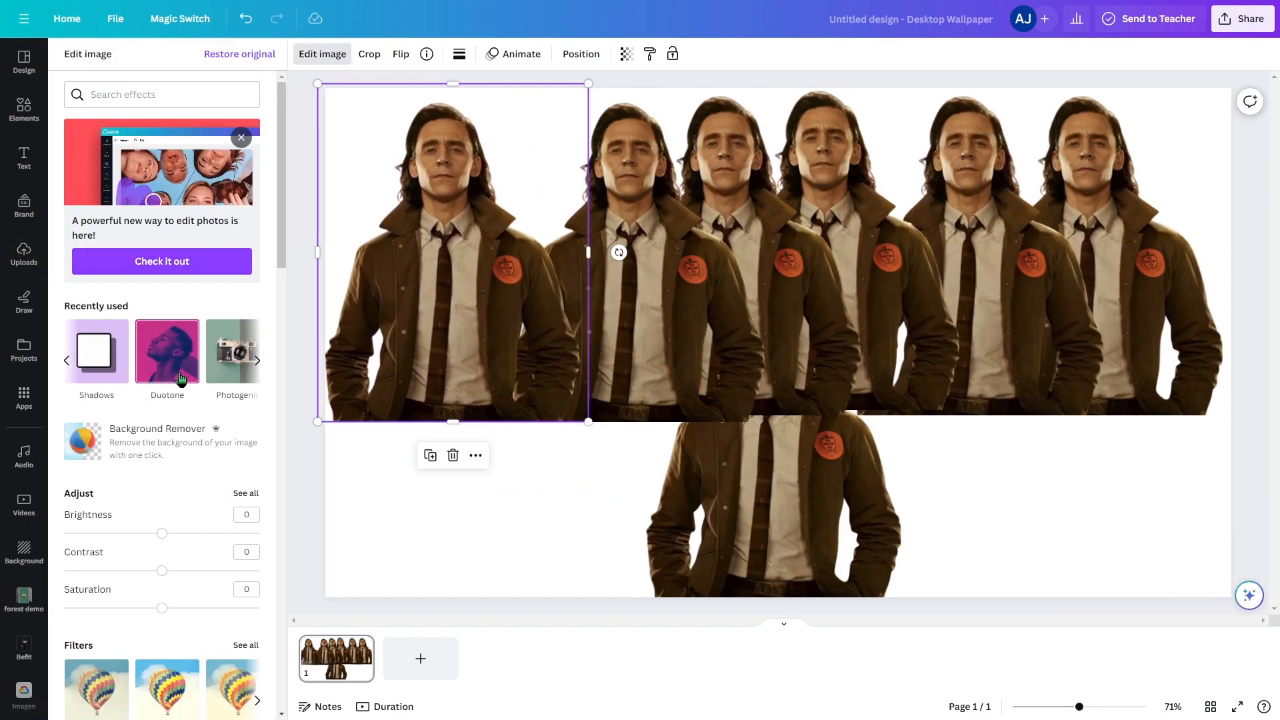
click(167, 351)
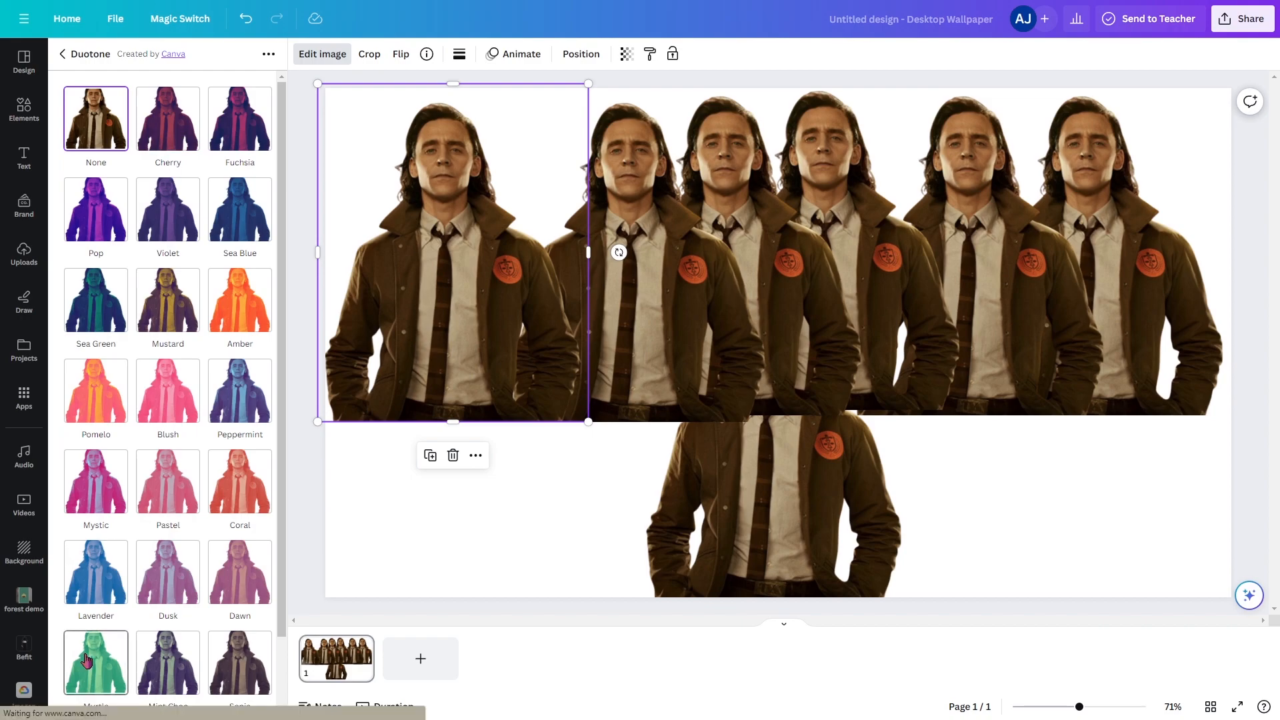
click(95, 661)
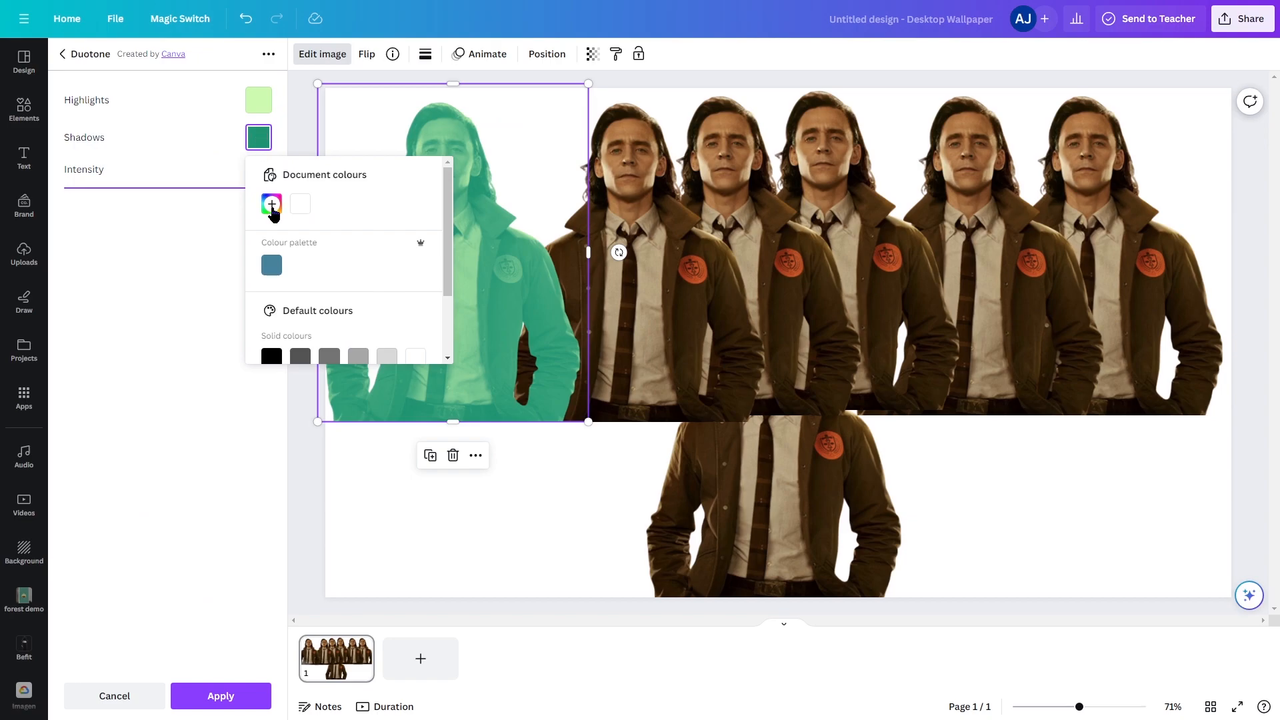
click(271, 203)
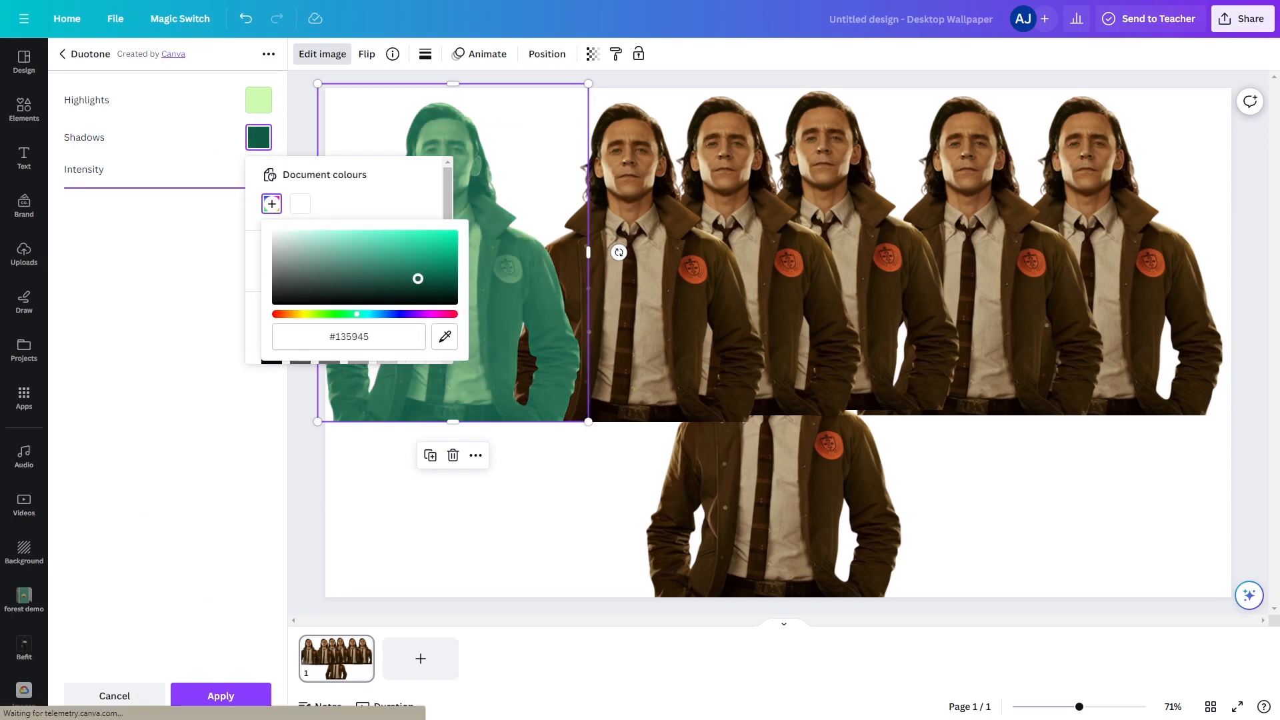
drag(418, 279, 425, 274)
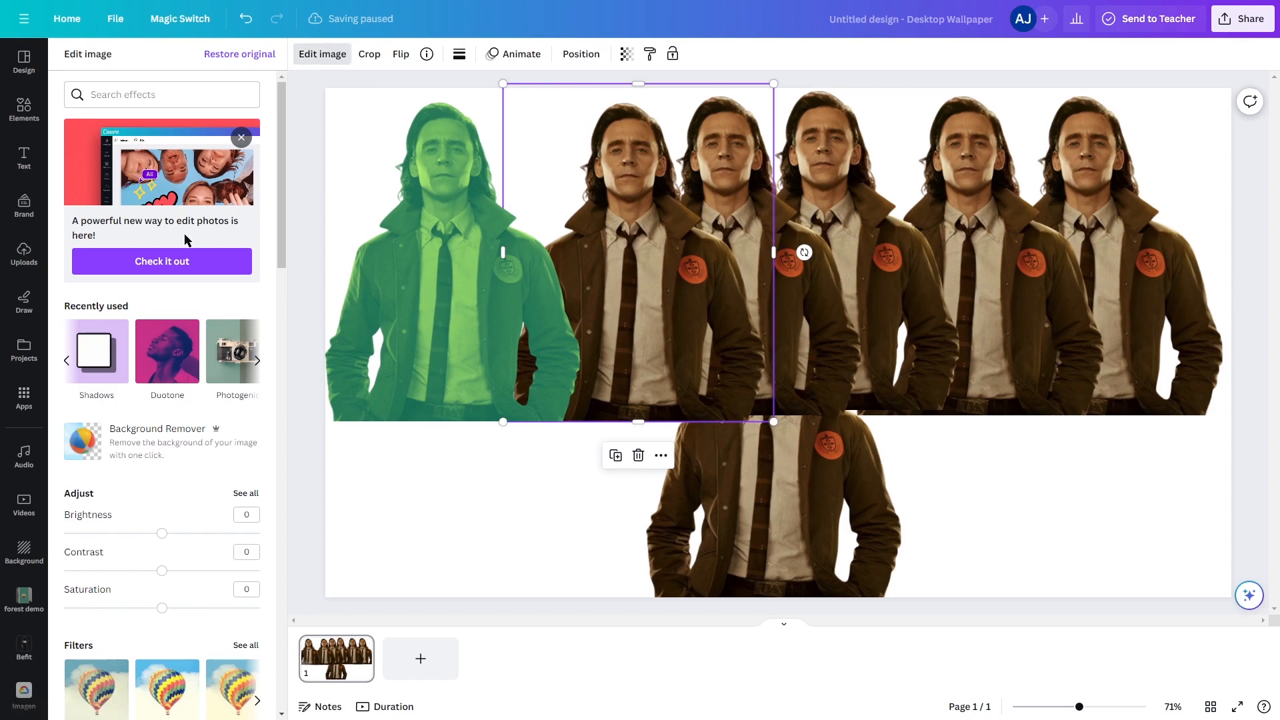
click(167, 351)
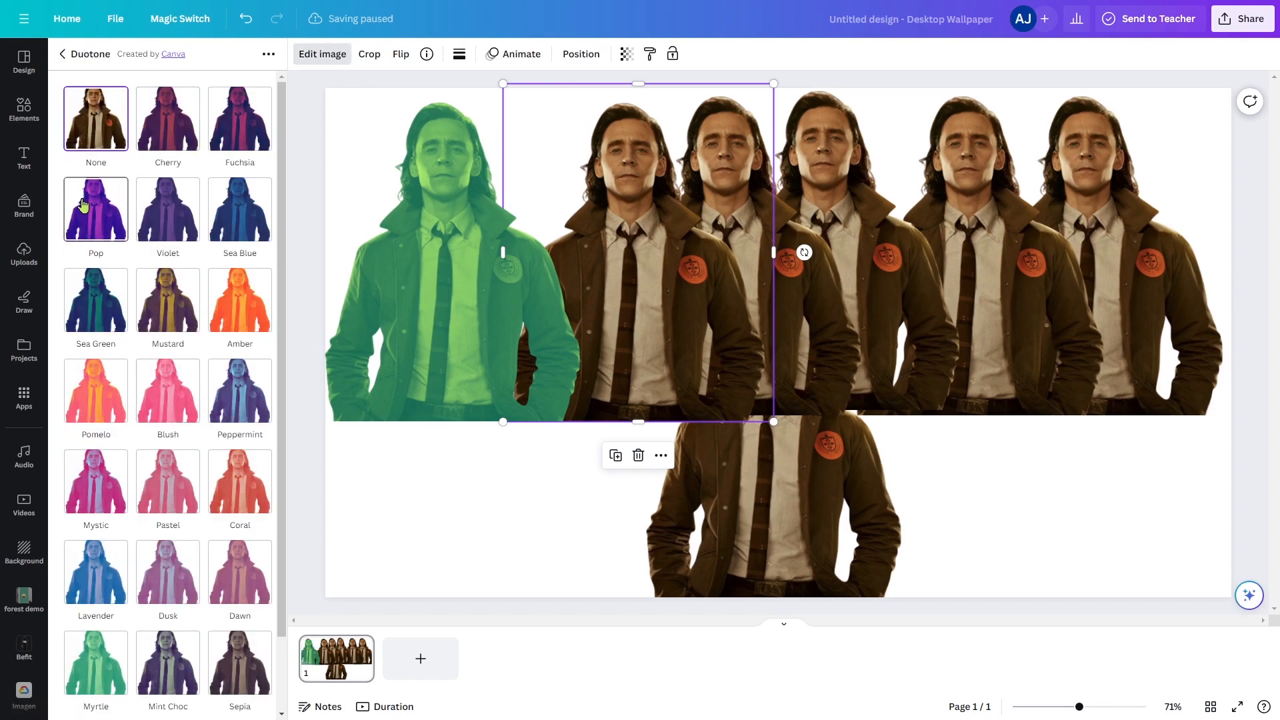
click(95, 208)
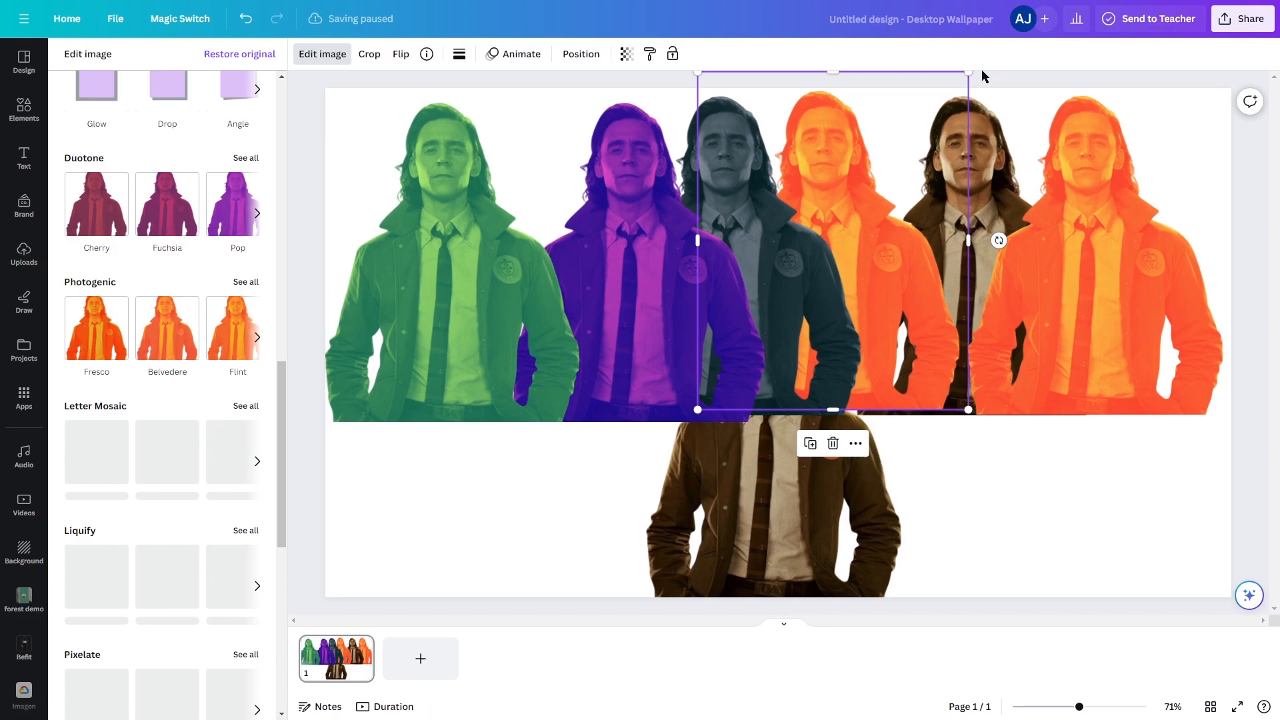
Step: Clear the selection and move the orange-tinted Loki copy to another spot on the page
click(24, 253)
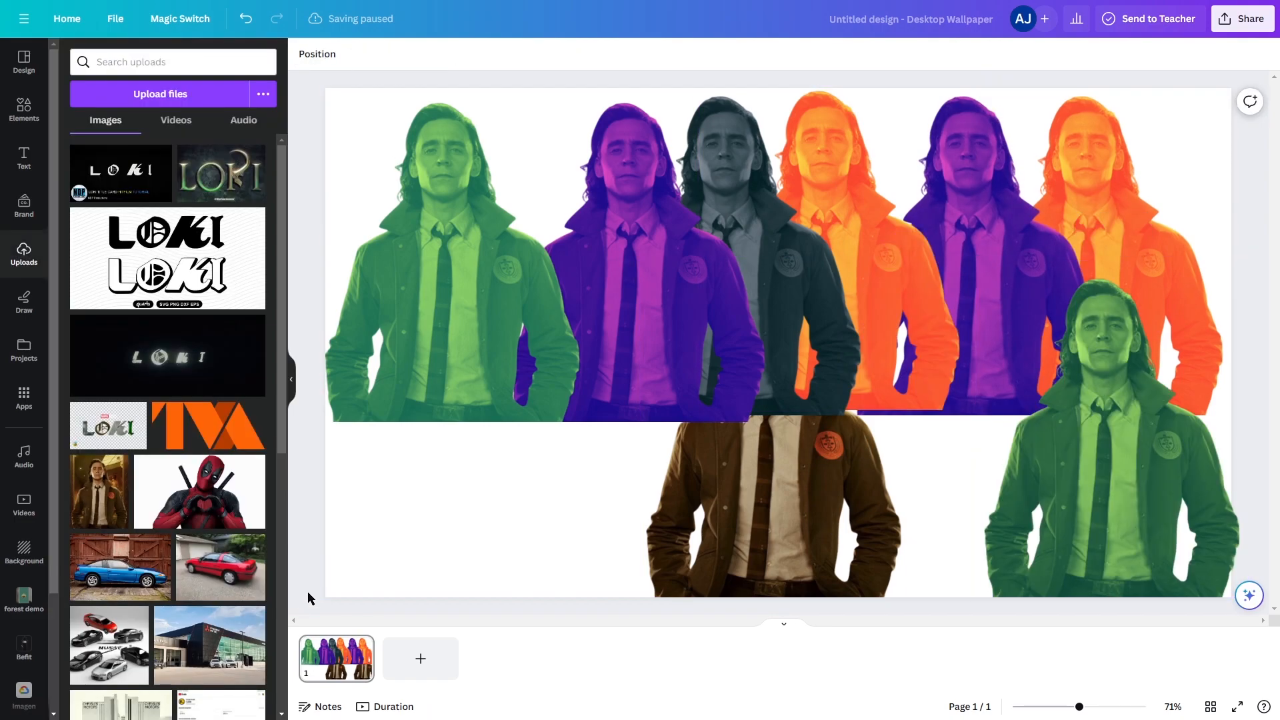
click(1110, 499)
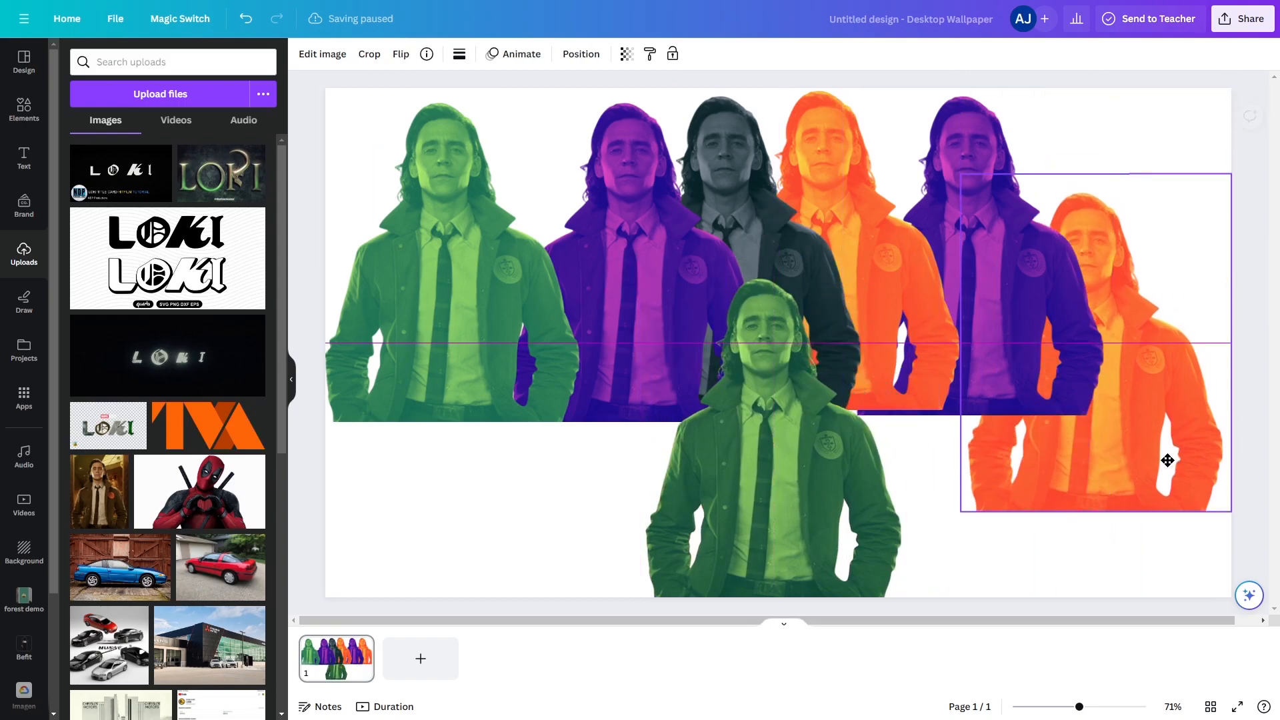
drag(1168, 461, 845, 558)
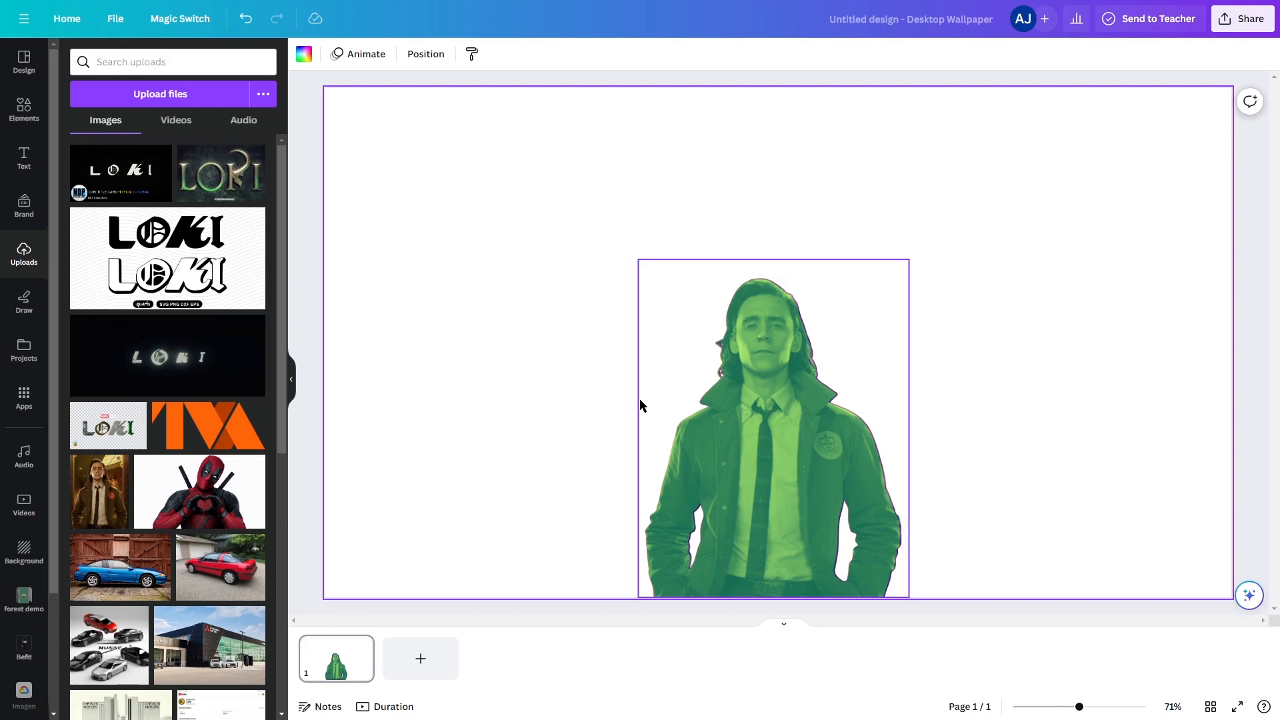
click(424, 54)
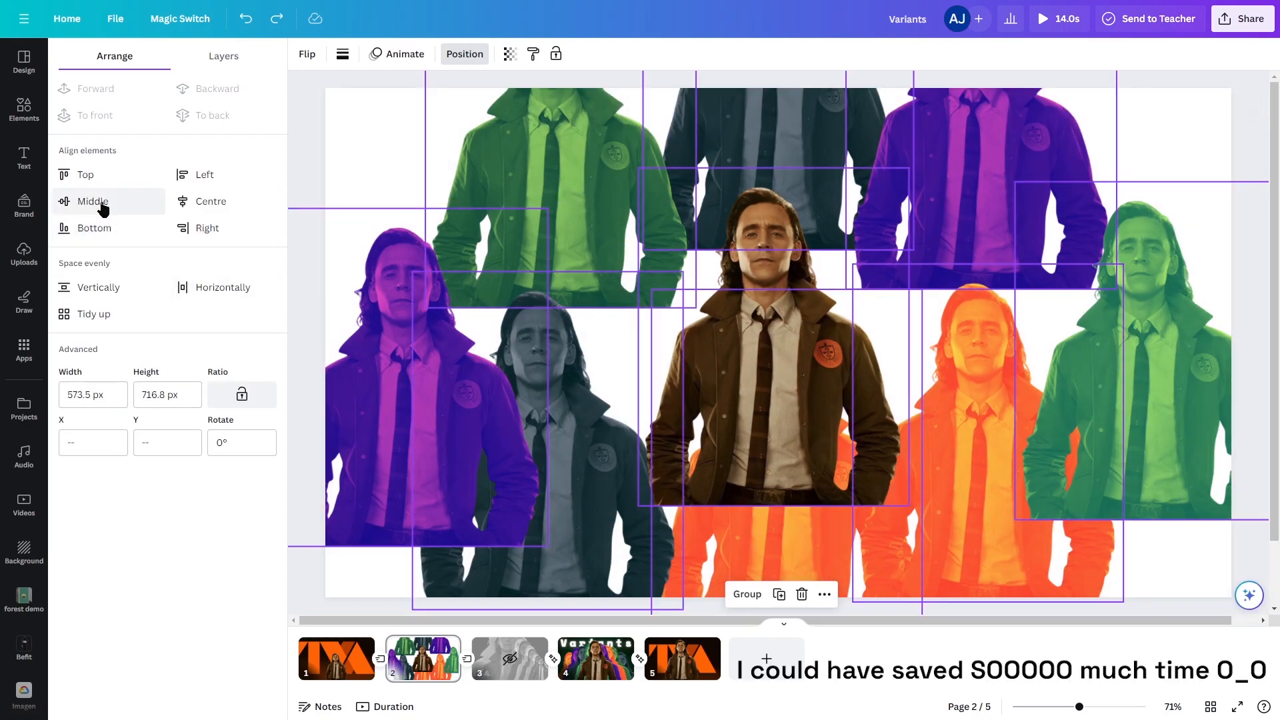
Step: Align the copies through their middles, duplicate page 1, and select Loki on page 2
click(92, 200)
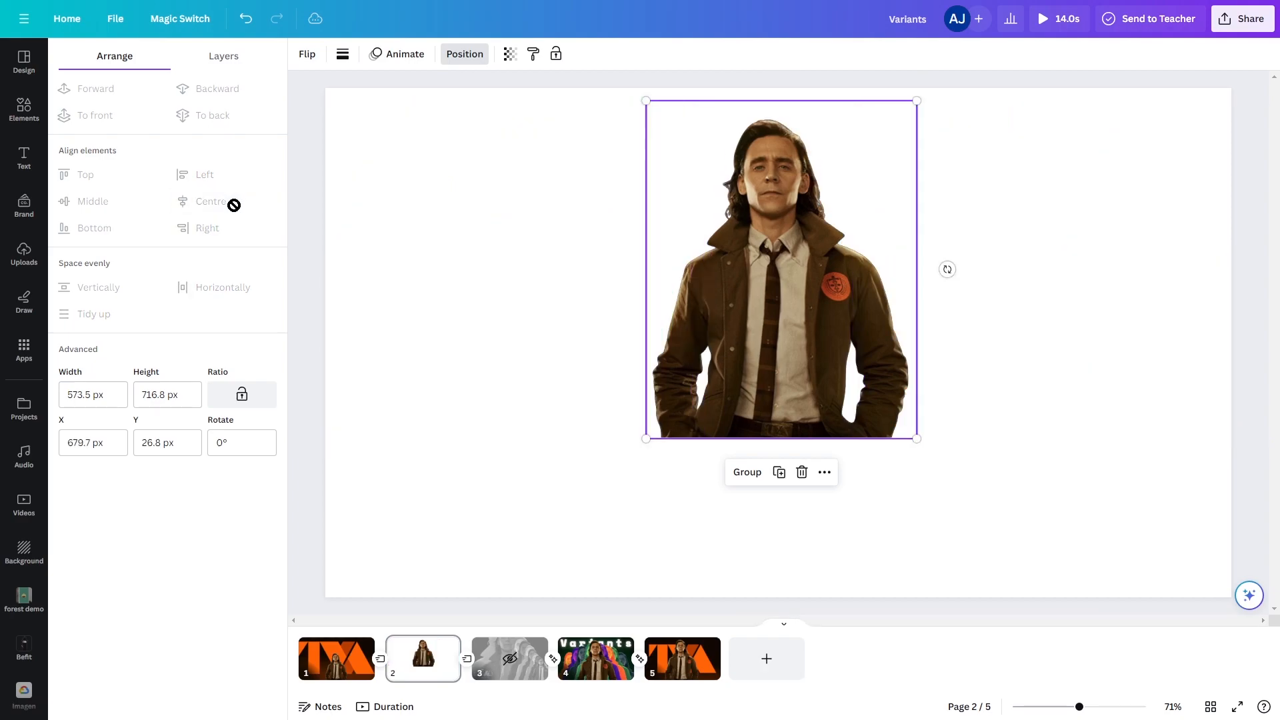
mouse_move(696, 241)
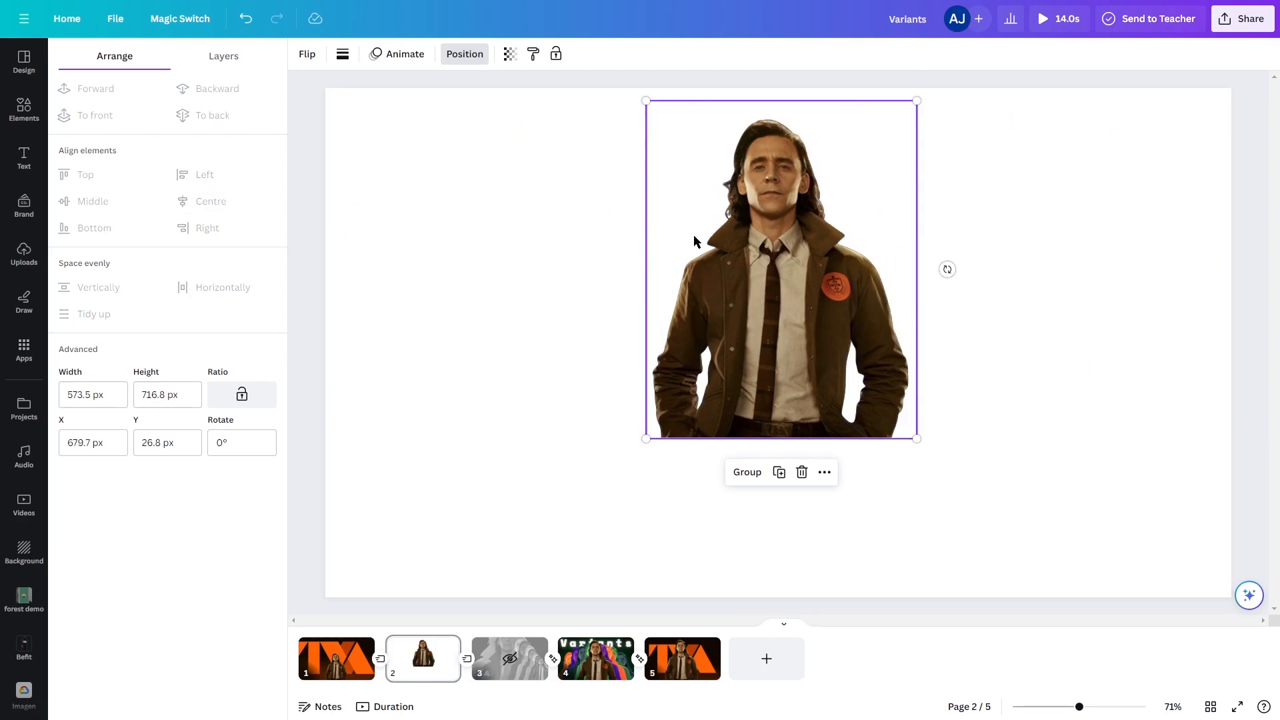
click(223, 55)
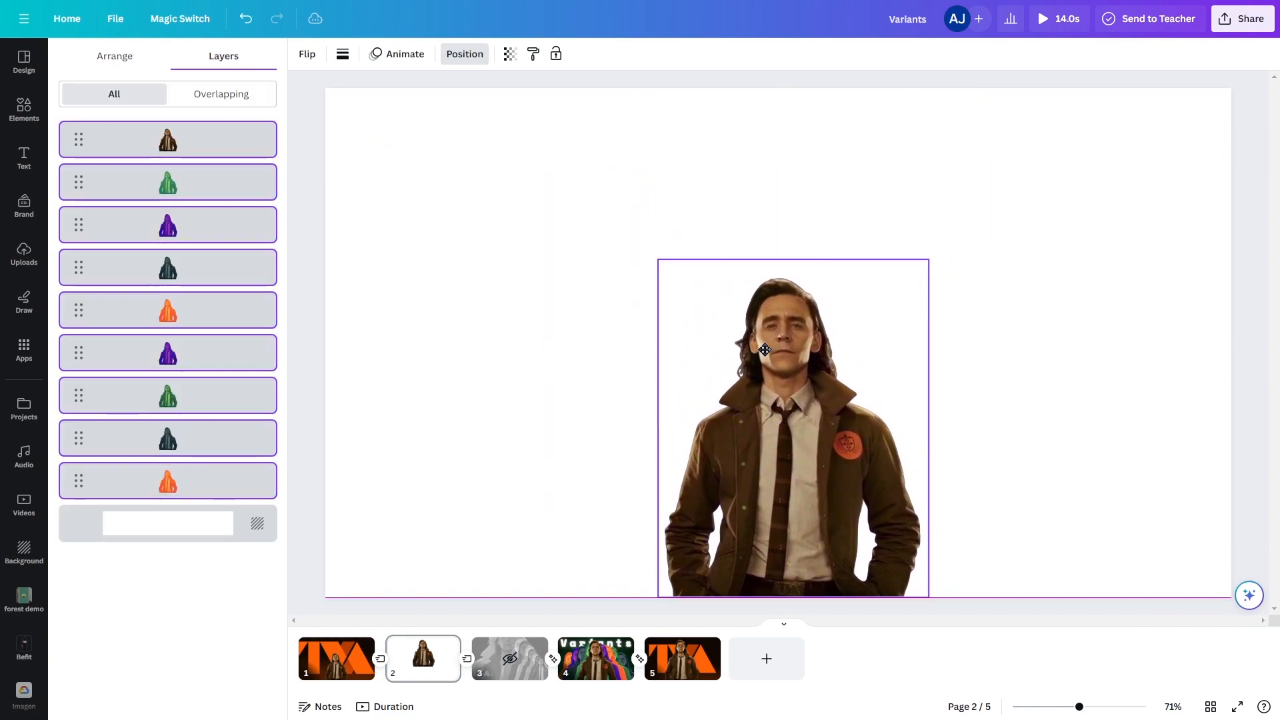
right_click(335, 659)
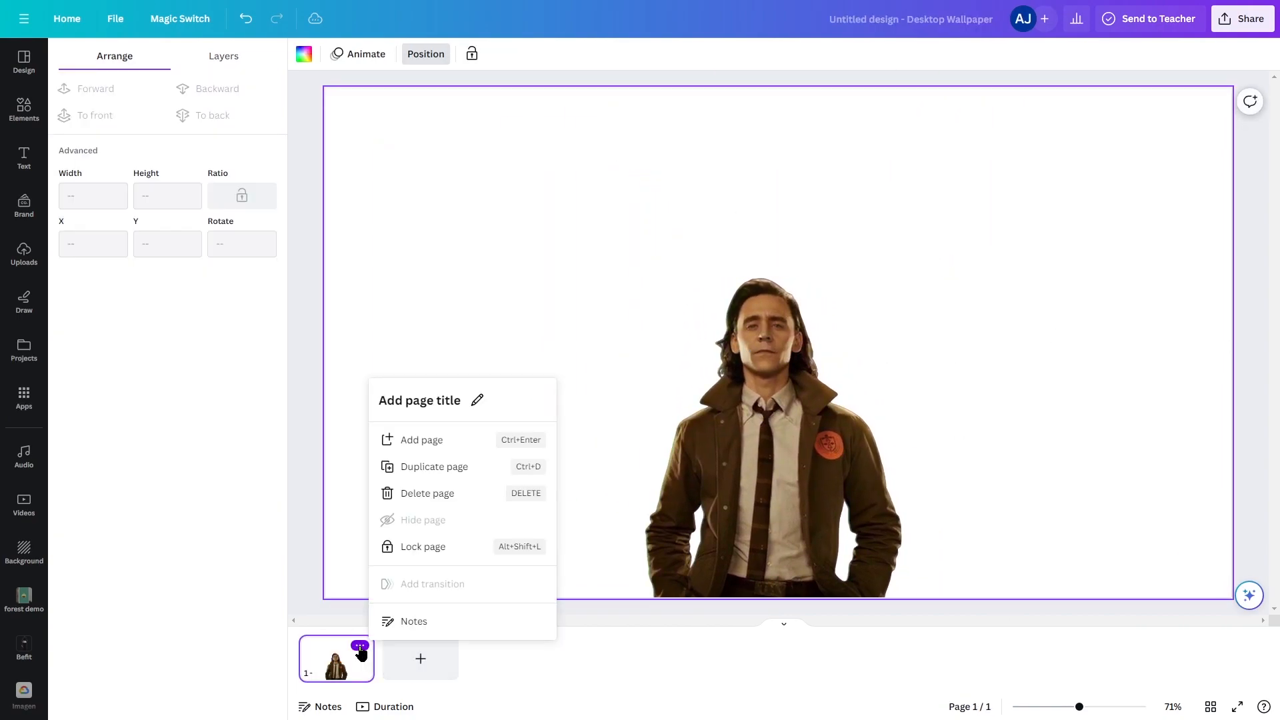
click(433, 466)
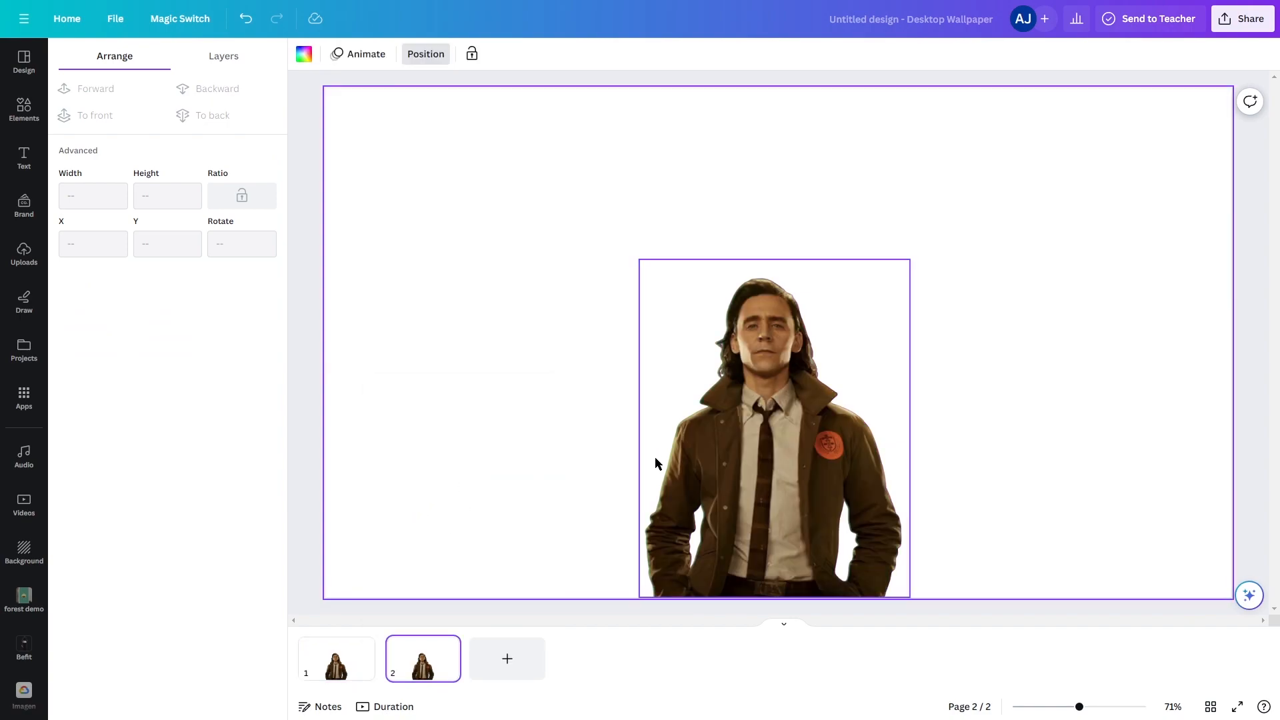
click(774, 428)
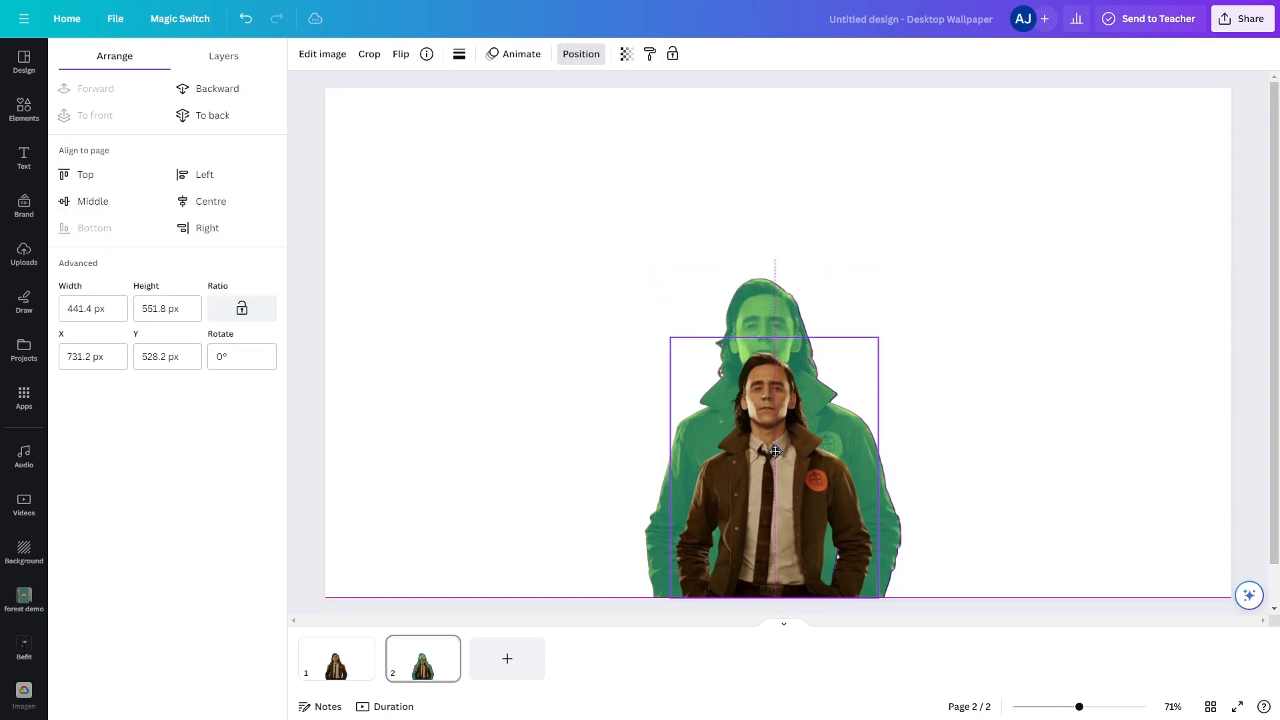
Step: Scale up the green, purple and dark teal copies behind Loki, then select the orange copy
drag(671, 337, 639, 260)
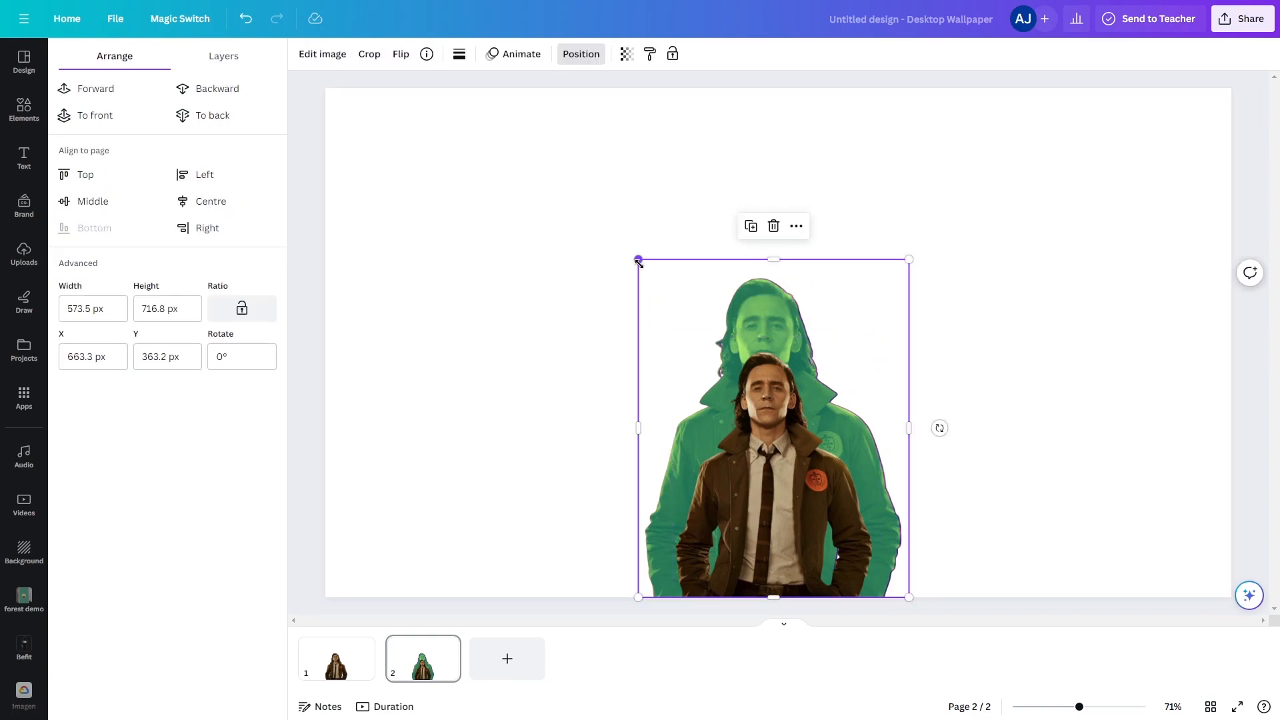
drag(640, 259, 655, 303)
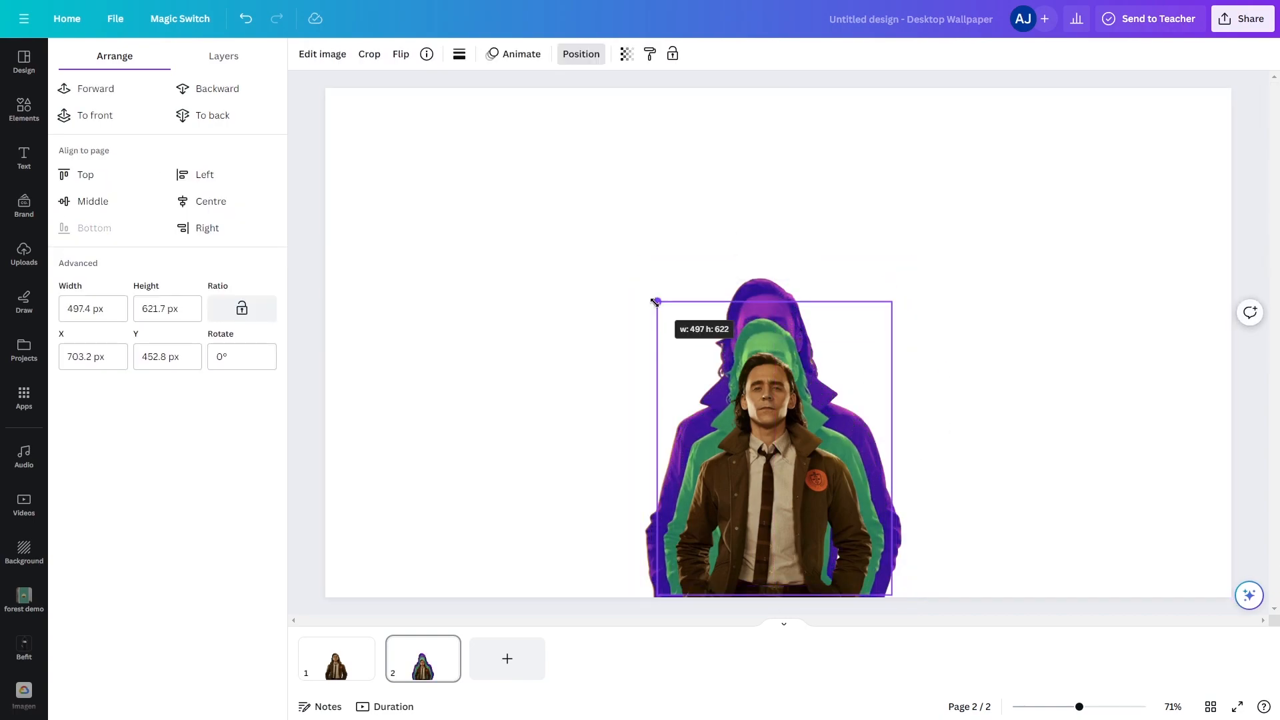
drag(655, 301, 655, 280)
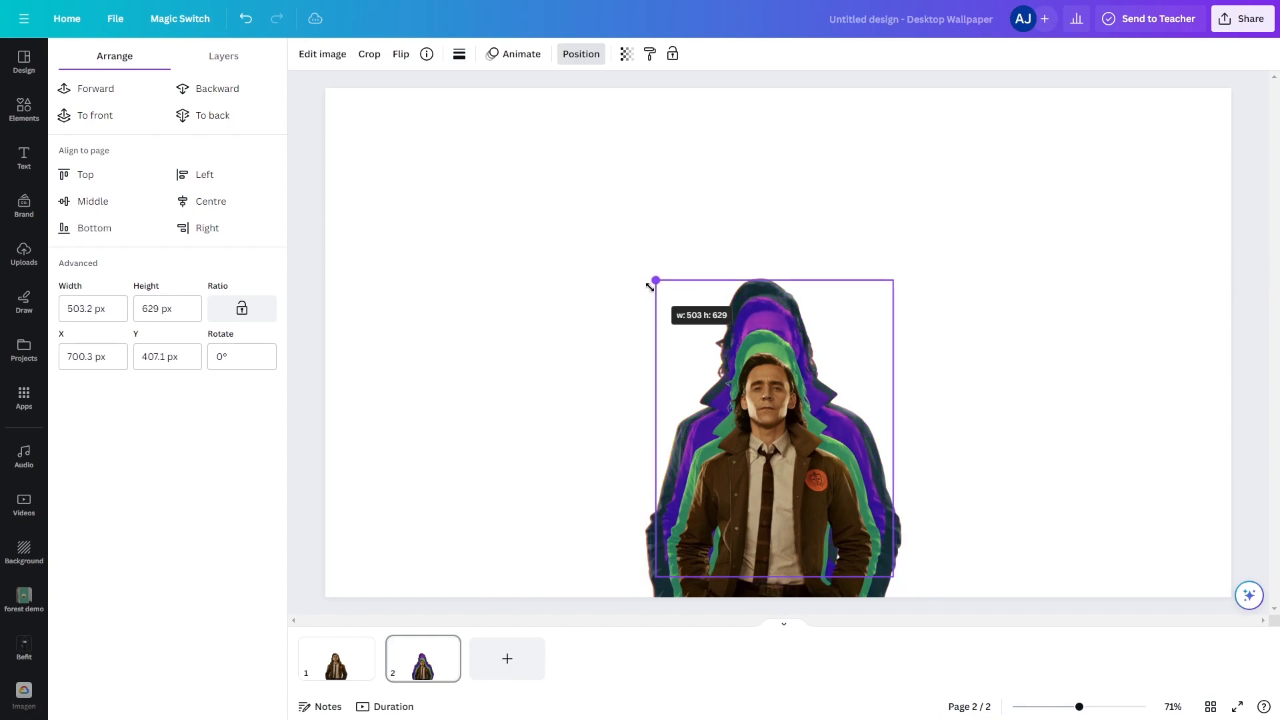
drag(772, 343, 770, 378)
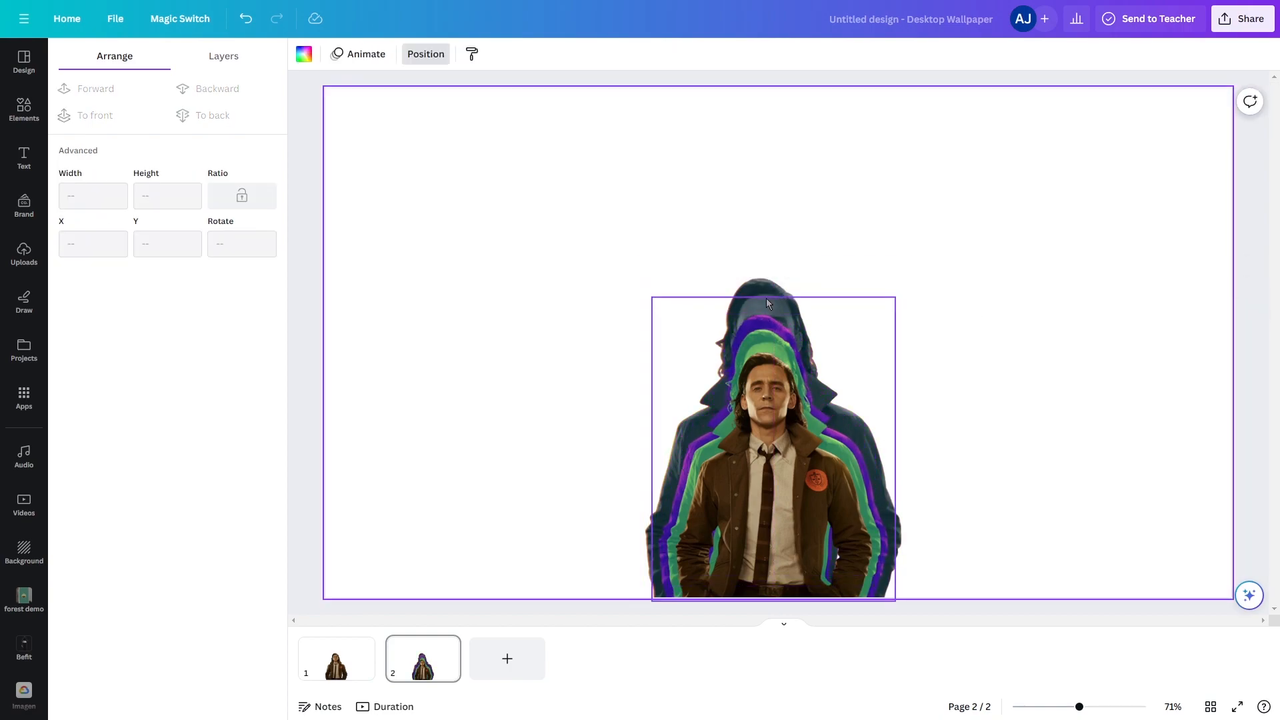
click(768, 449)
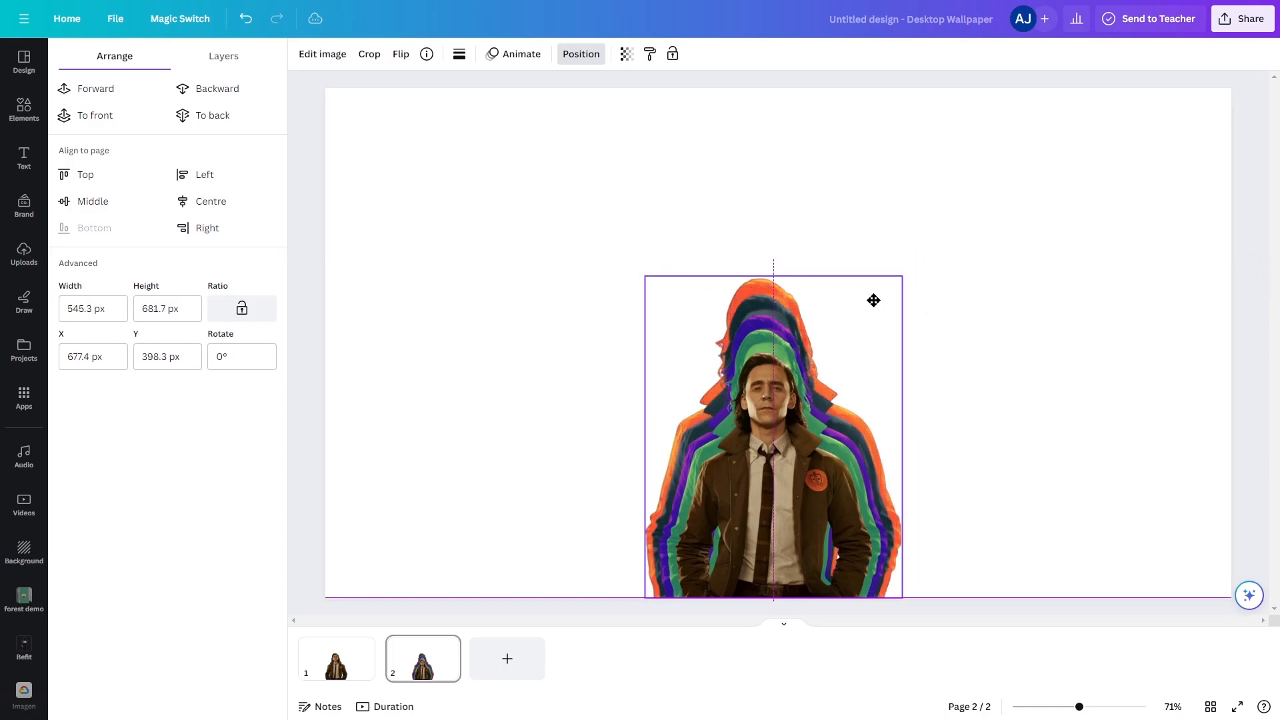
click(223, 55)
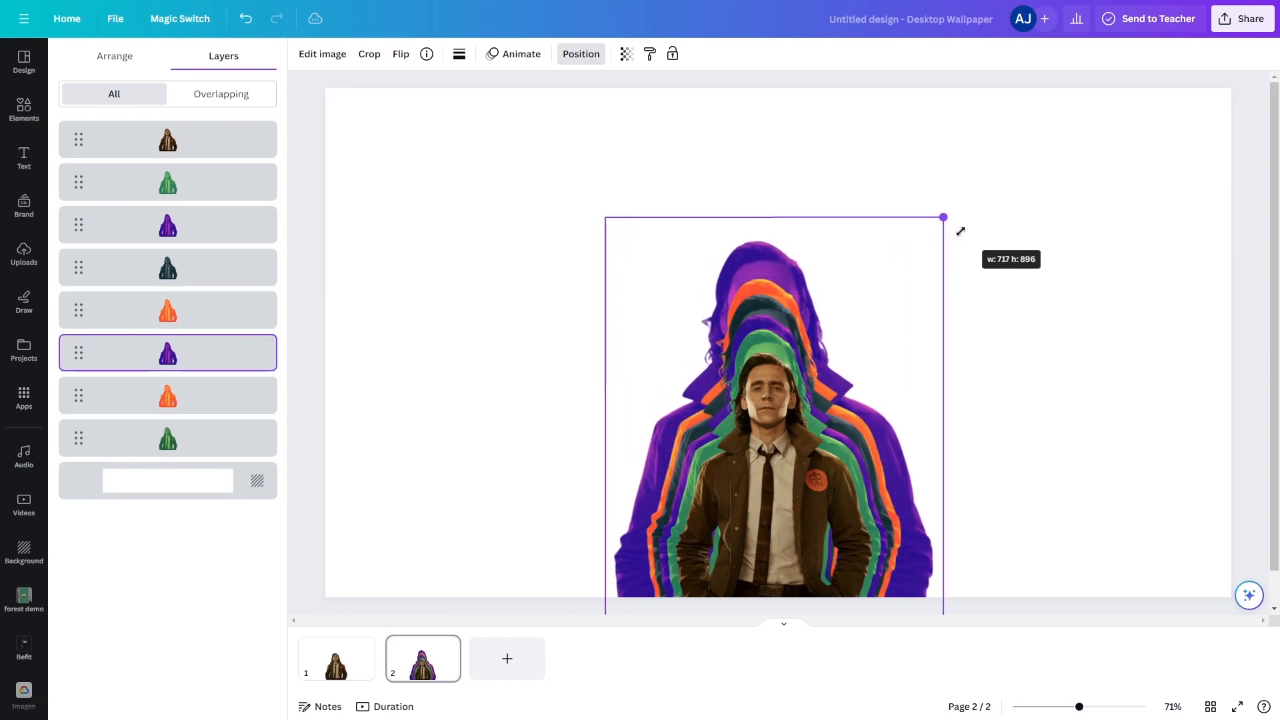
Step: Enlarge the outer purple copy, then select the dark teal copy in the layer stack
drag(943, 217, 1033, 105)
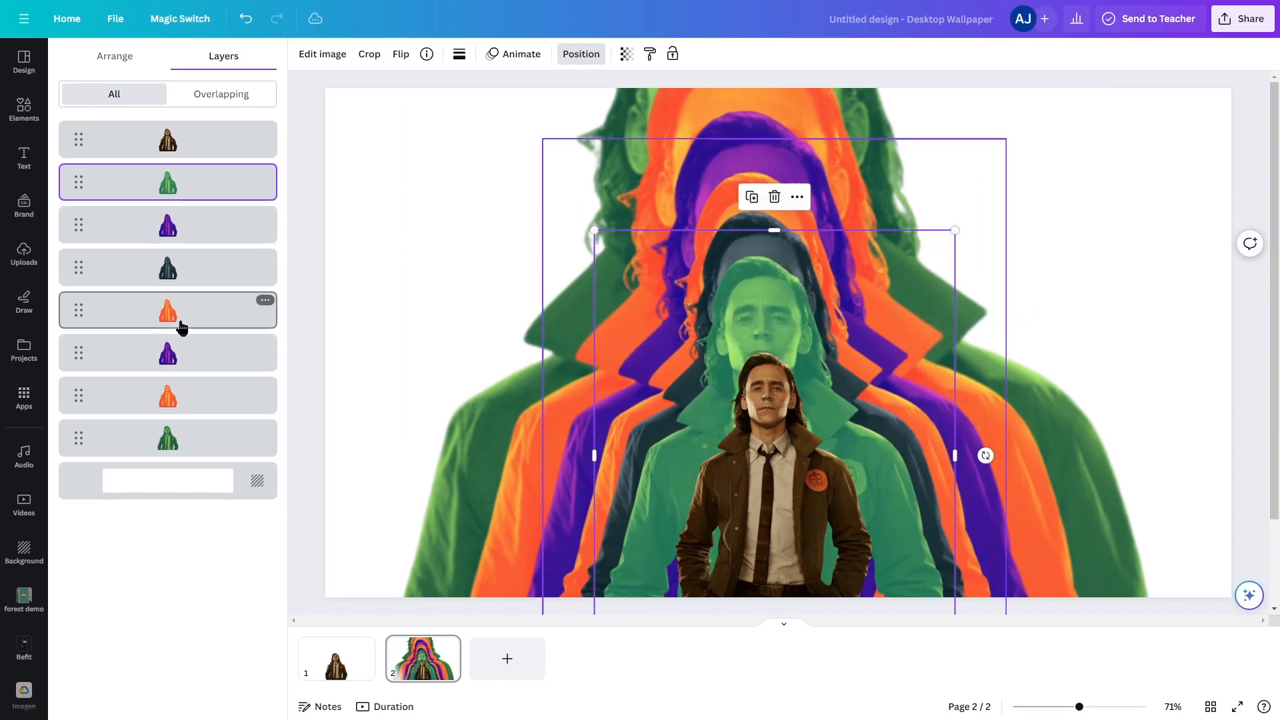
click(167, 138)
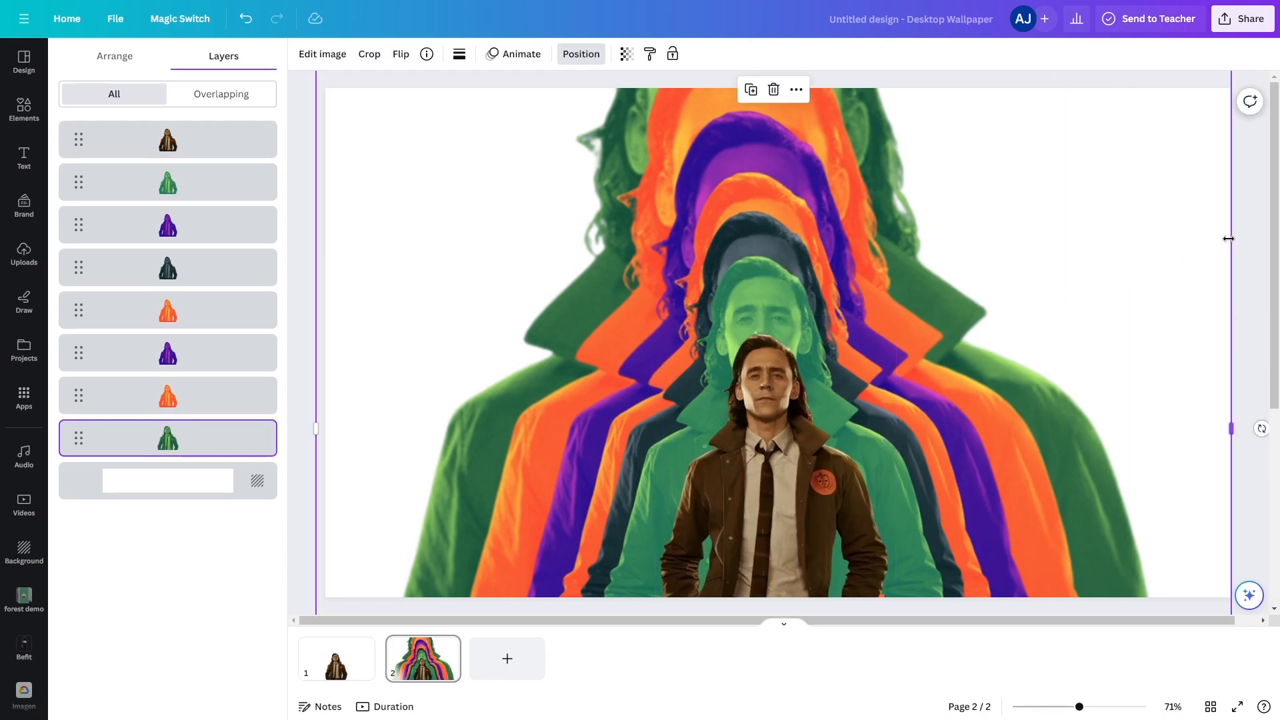
mouse_move(167, 267)
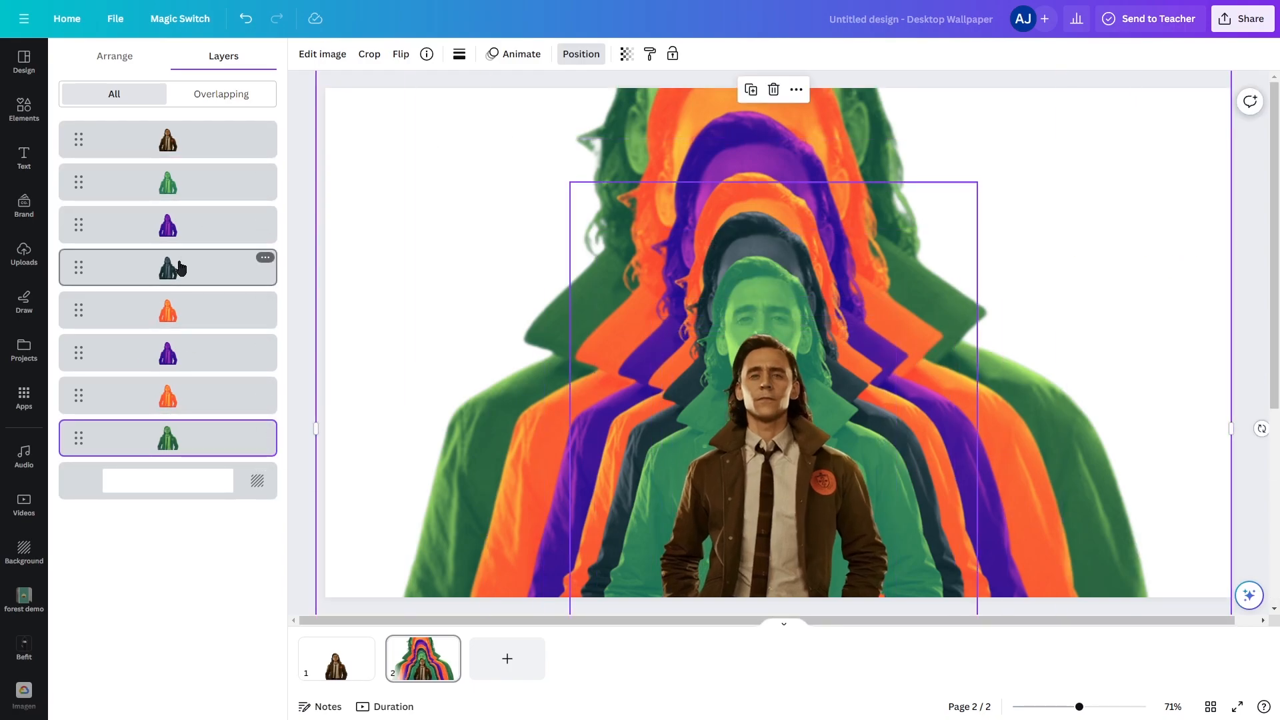
right_click(166, 267)
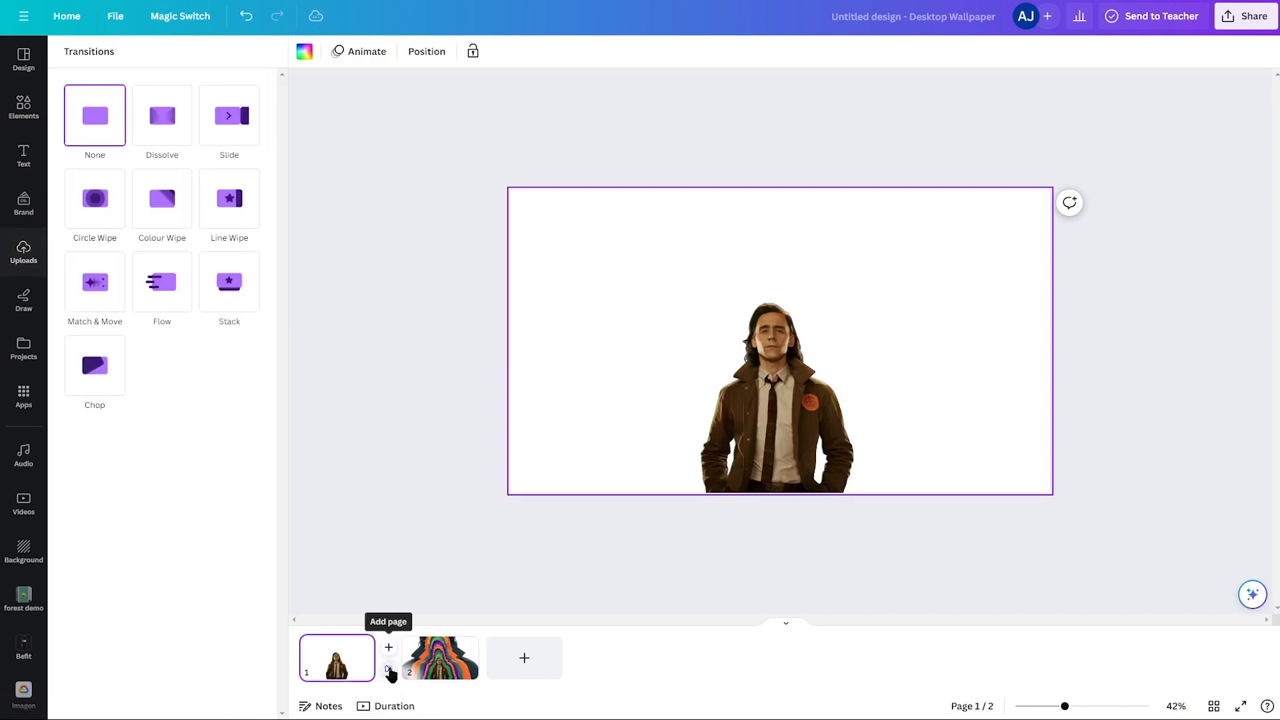
Step: Apply a 2.5-second Match & Move transition to page 1, then view page 2
click(95, 283)
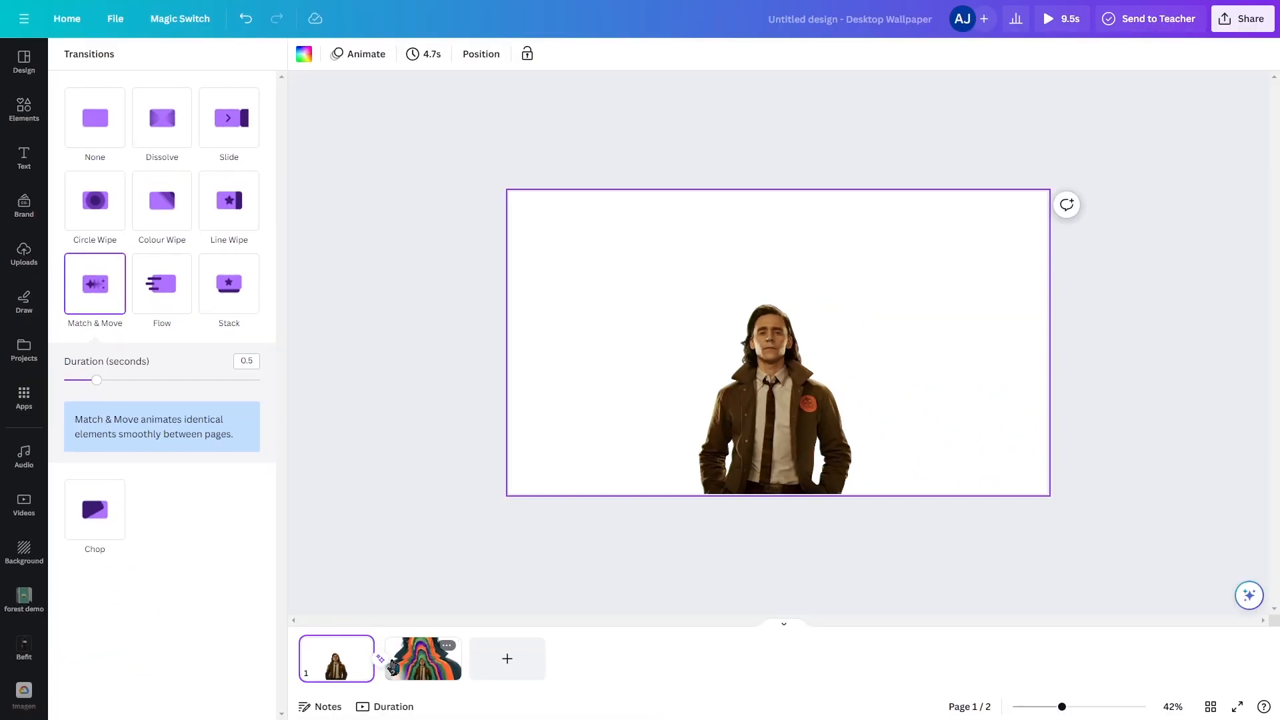
drag(96, 379, 259, 379)
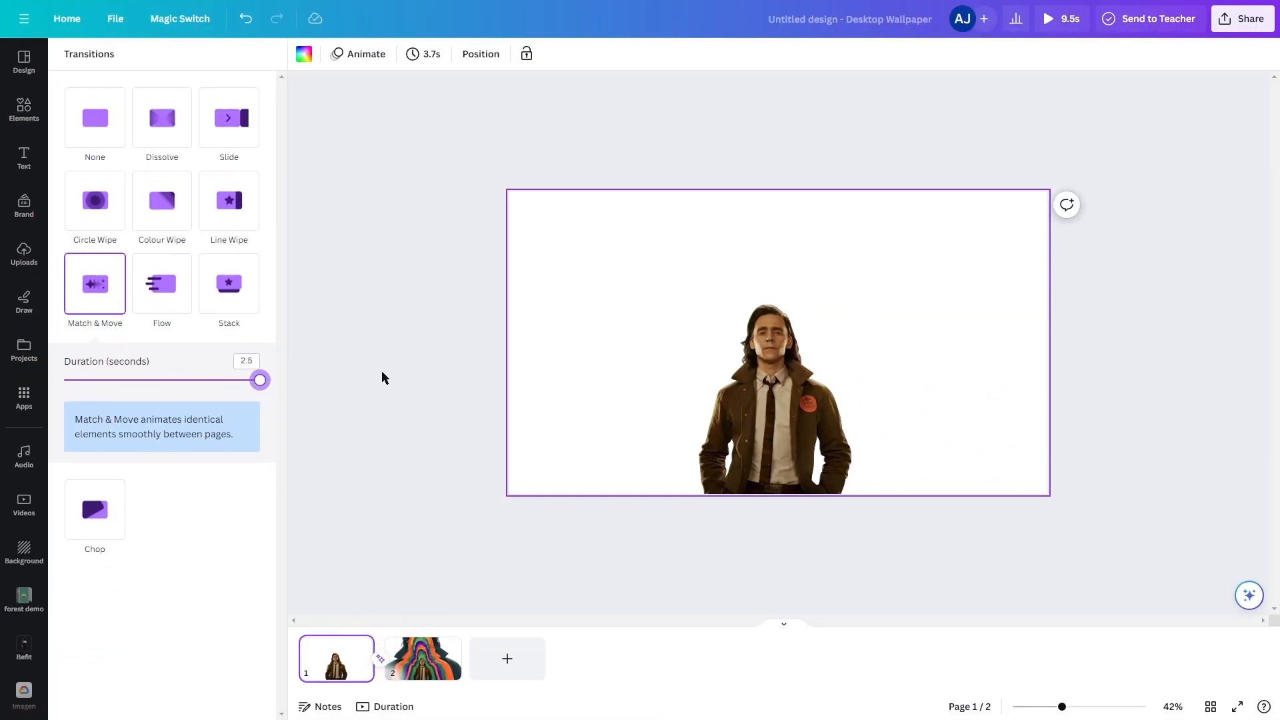
click(95, 118)
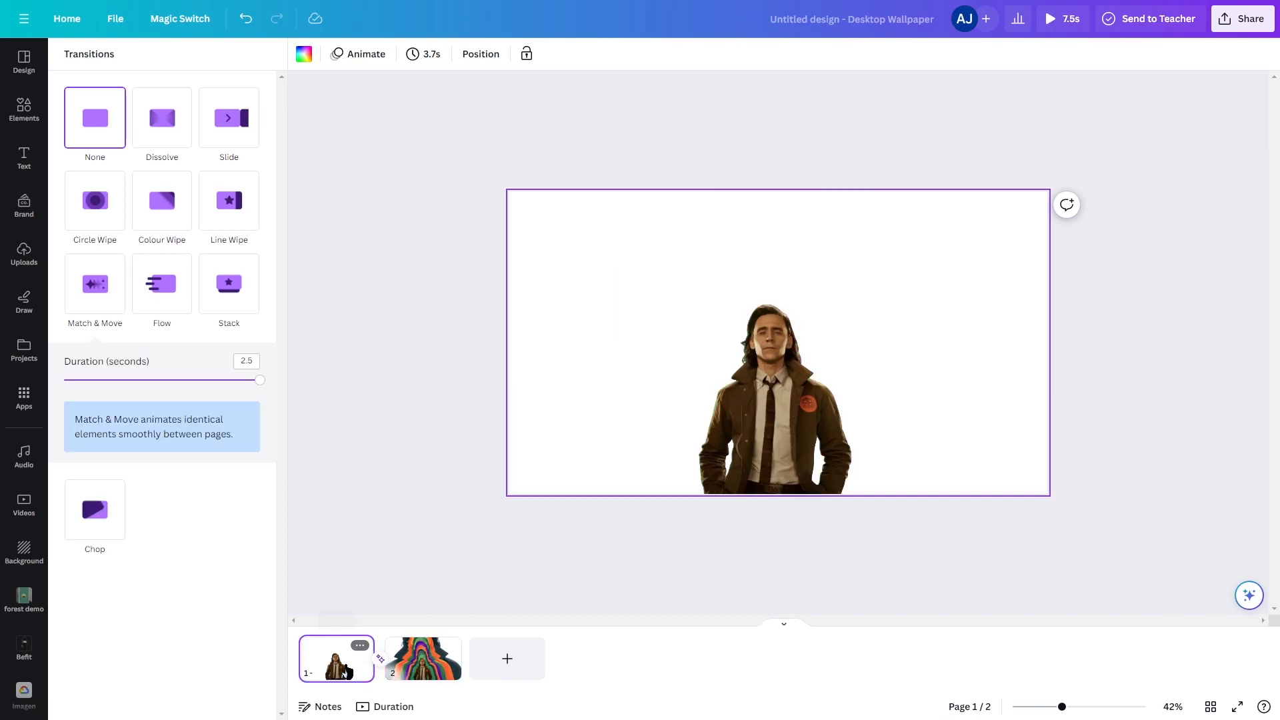
click(422, 658)
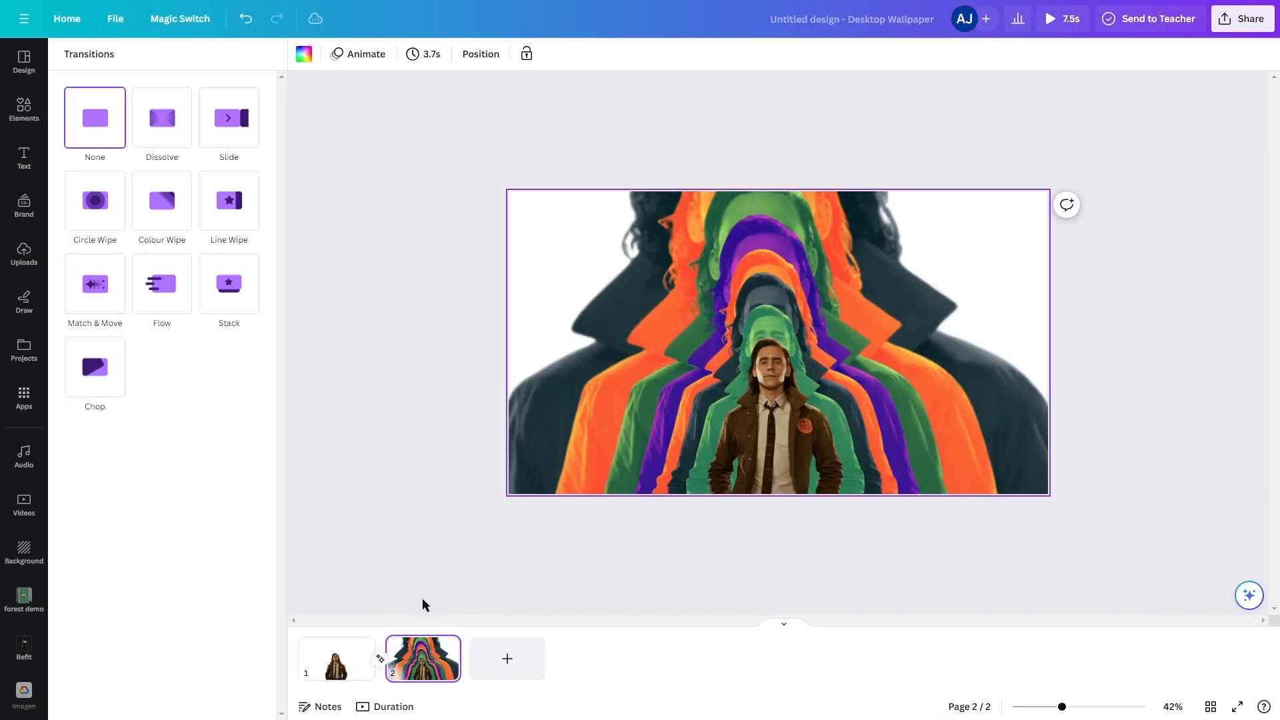